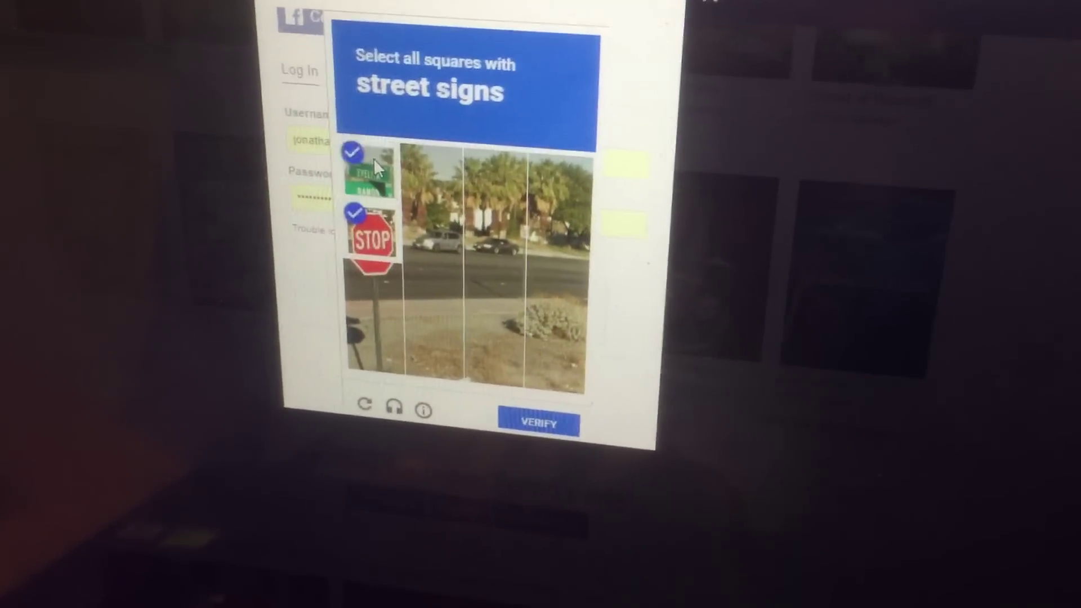
Step: Tick the street-sign tiles in the reCAPTCHA challenge to pass Twitch login
left_click(536, 420)
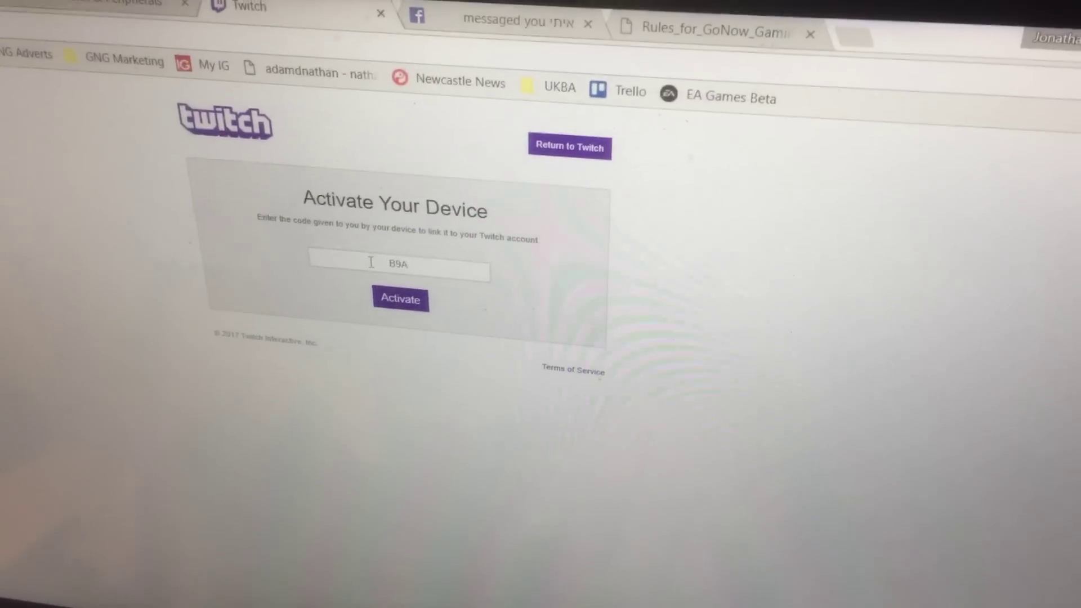
type("3E2")
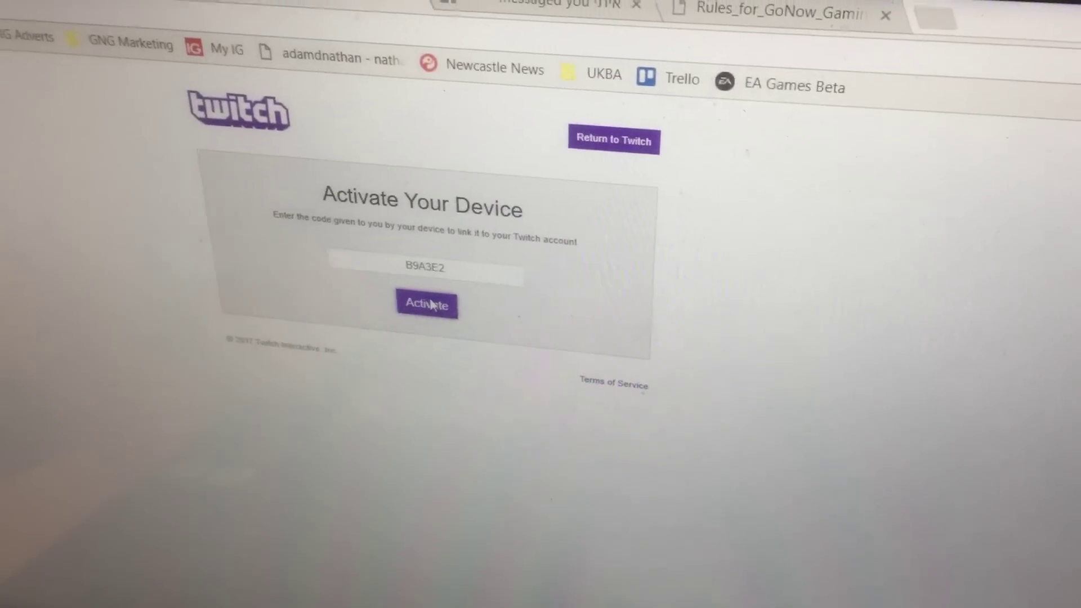